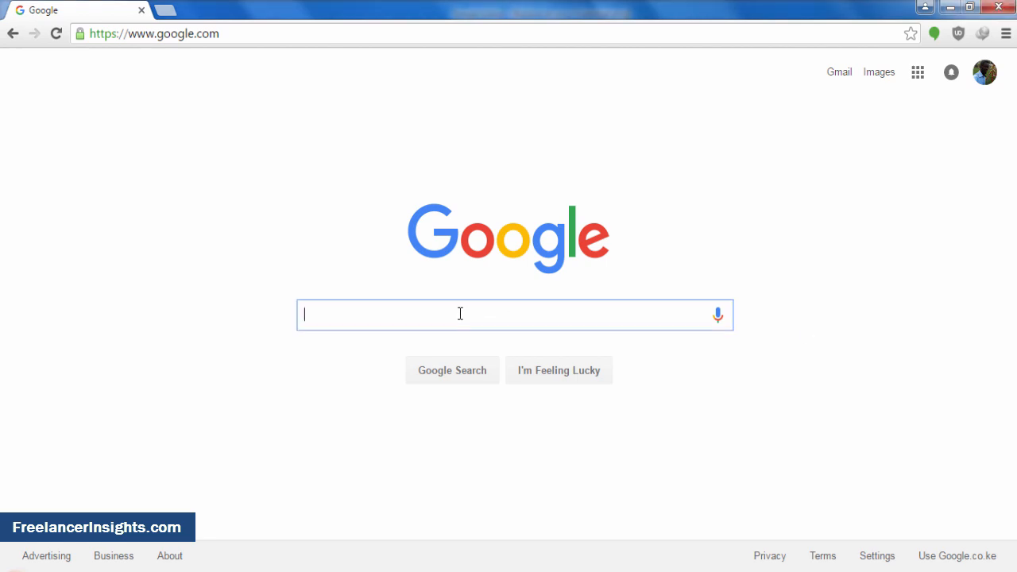
Search Google for 'google docs' and open the 'Google Docs - create and edit documents online' result.
text(google doc)
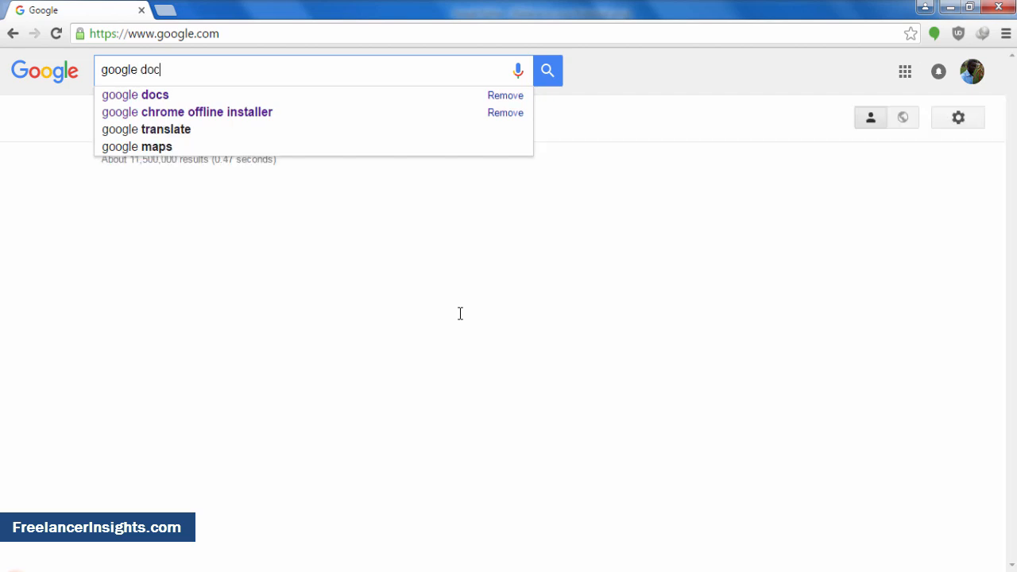
click(136, 95)
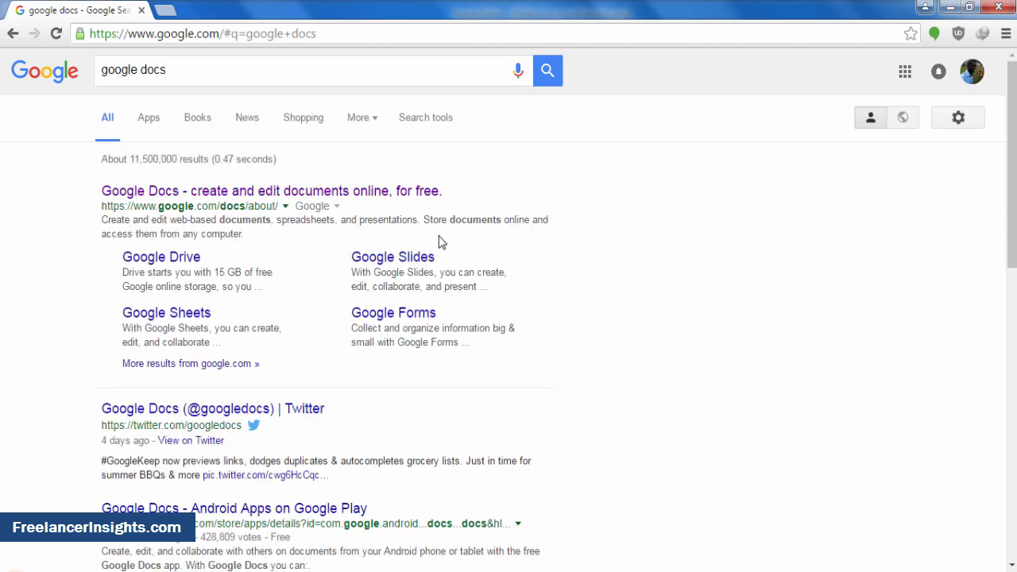
mouse_move(248, 193)
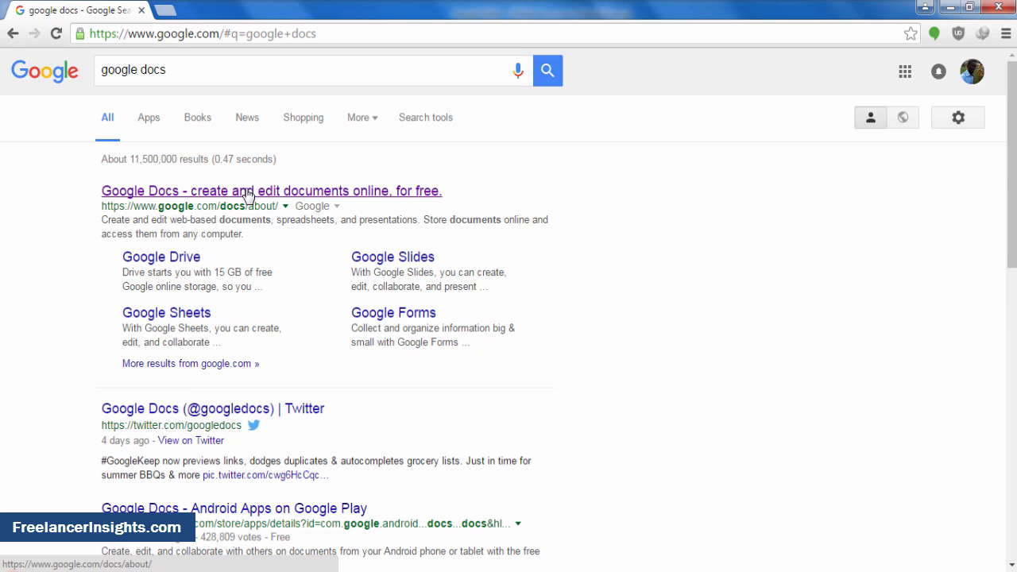
click(271, 191)
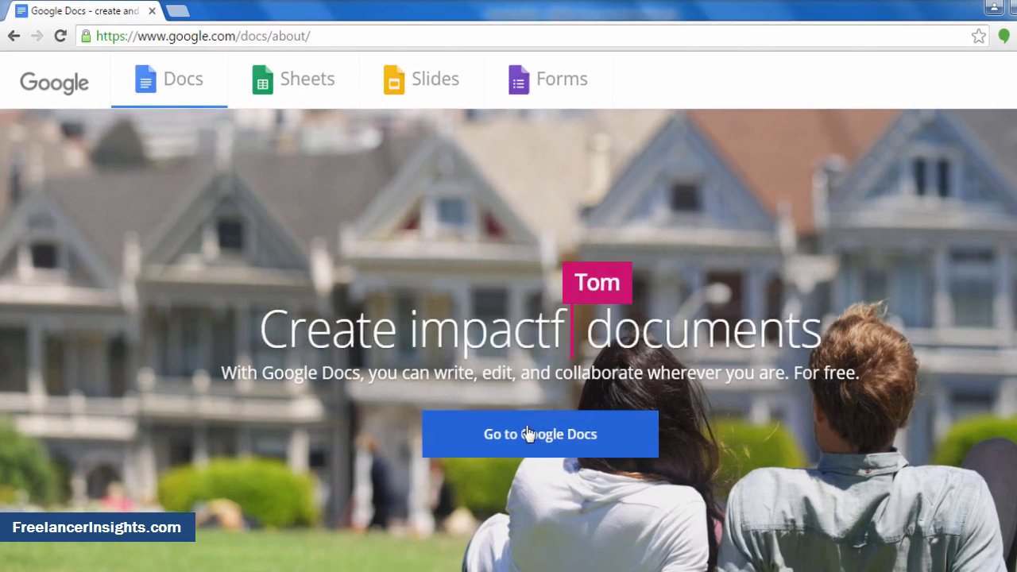
Go to the Google Docs home and create a Blank untitled document.
click(541, 434)
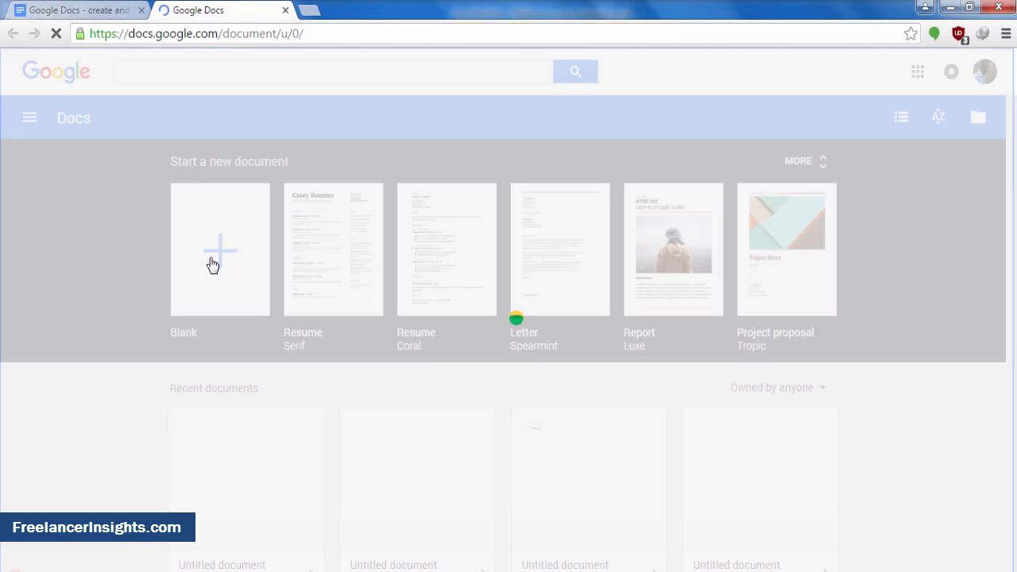
click(220, 248)
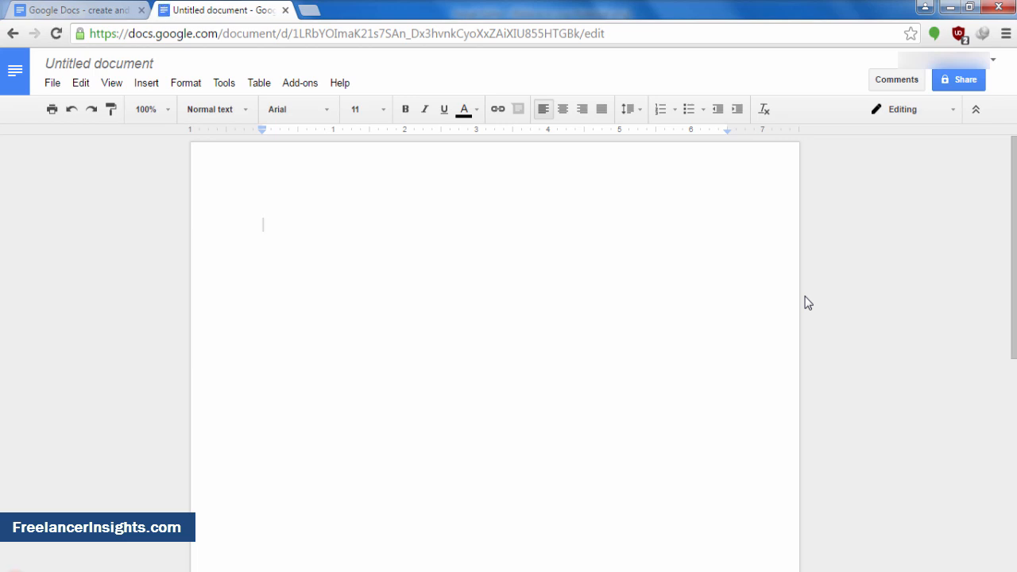
mouse_move(419, 160)
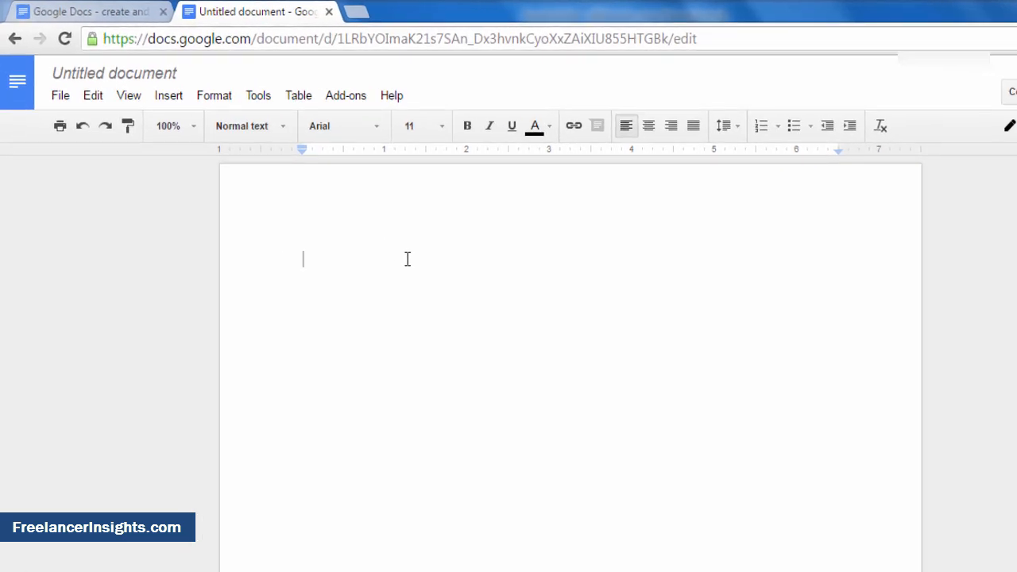
mouse_move(267, 111)
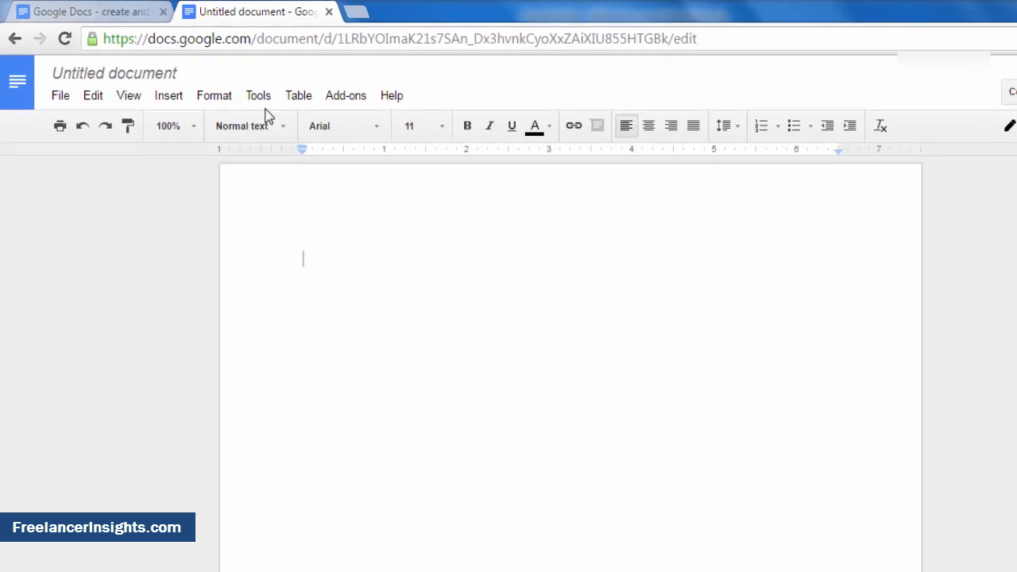
Enable Voice typing from the Tools menu to show the English (US) microphone panel.
click(257, 95)
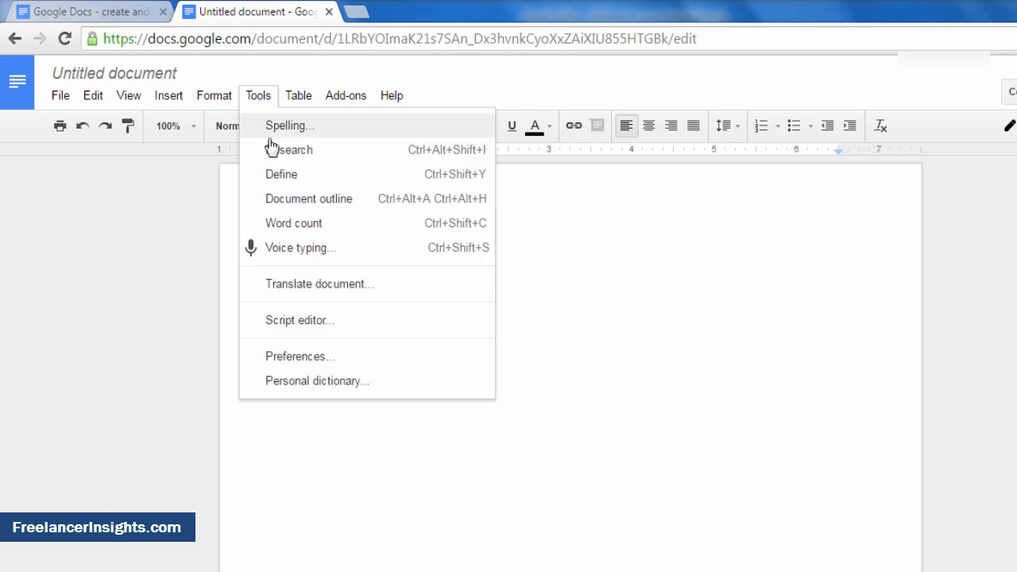
click(300, 247)
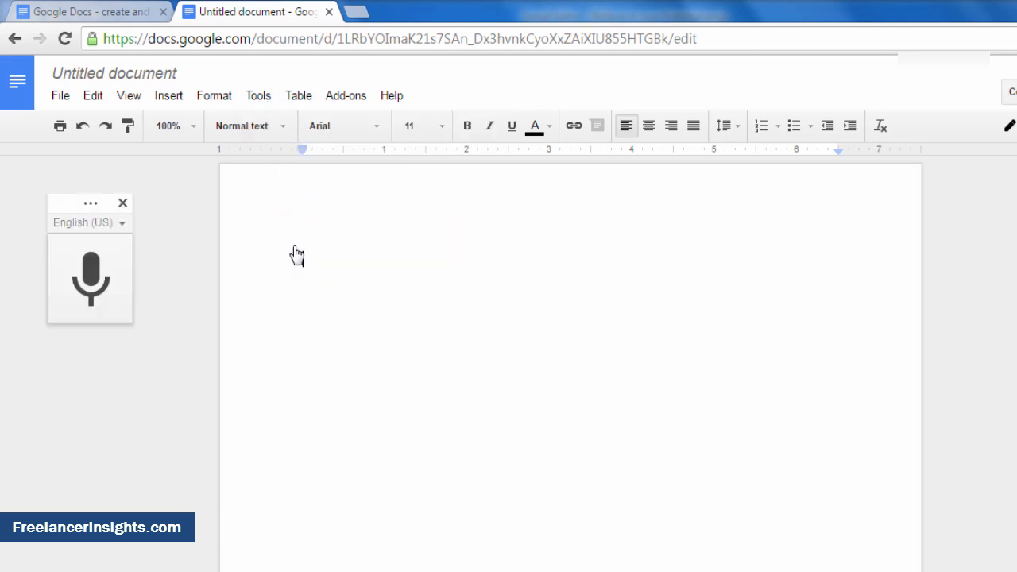
mouse_move(90, 274)
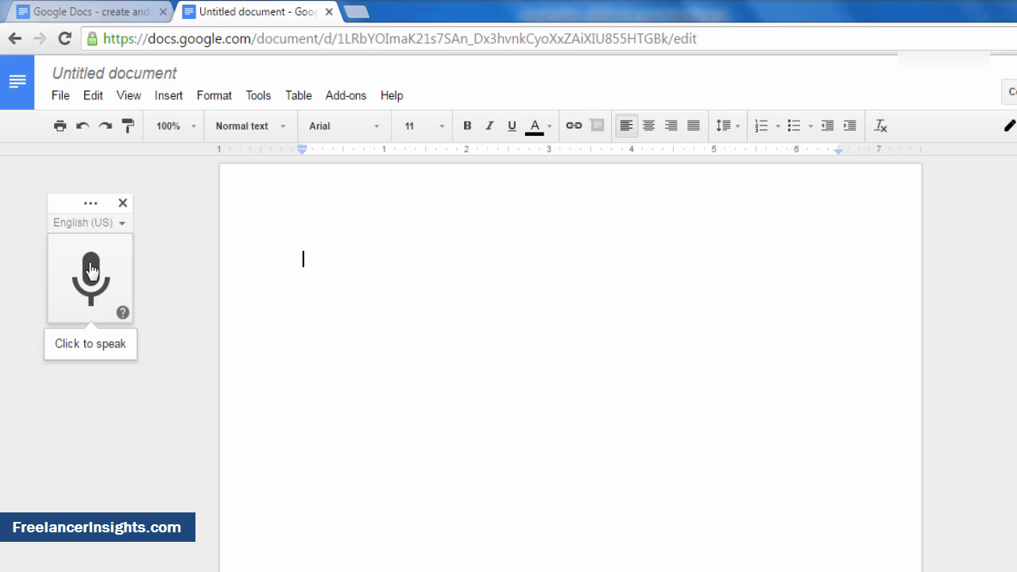
mouse_move(269, 448)
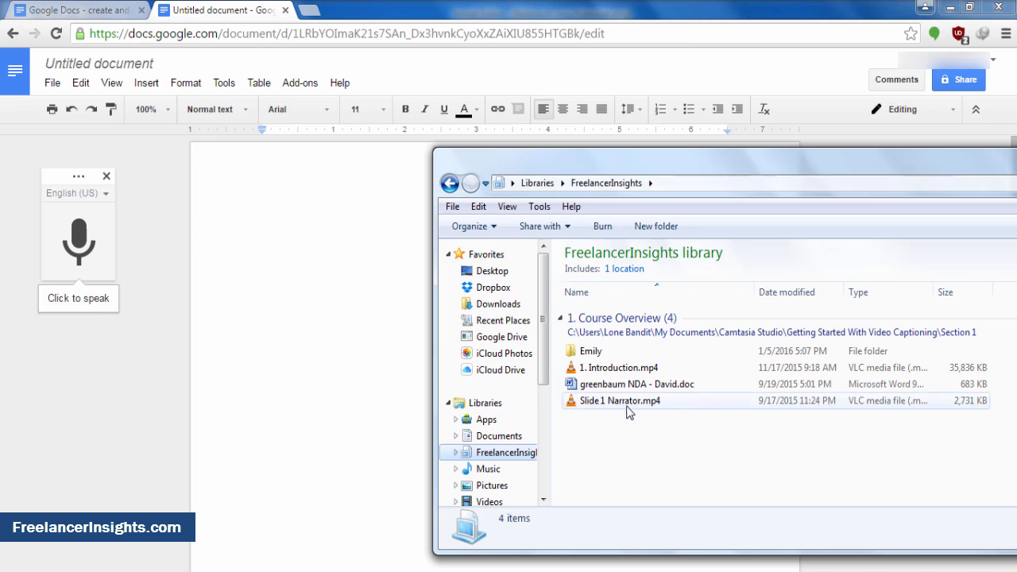
Open 'Slide 1 Narrator.mp4' from the FreelancerInsights library in VLC media player.
click(620, 401)
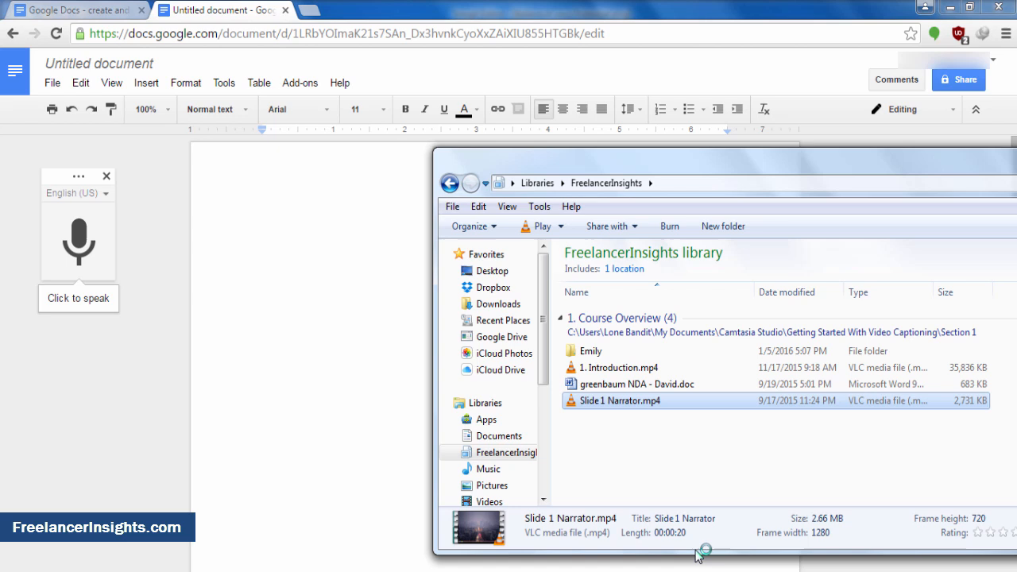
mouse_move(703, 552)
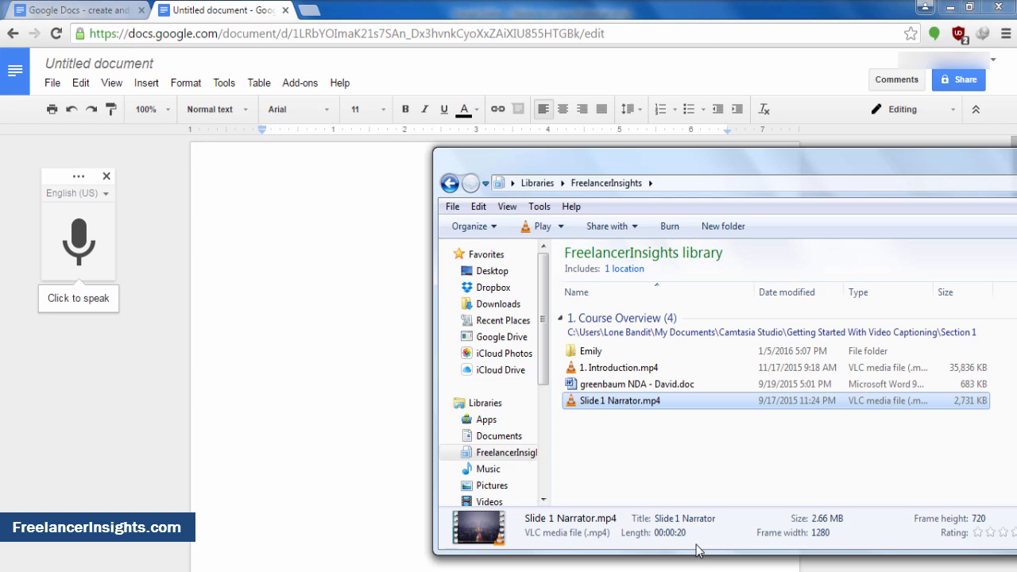
double_click(615, 400)
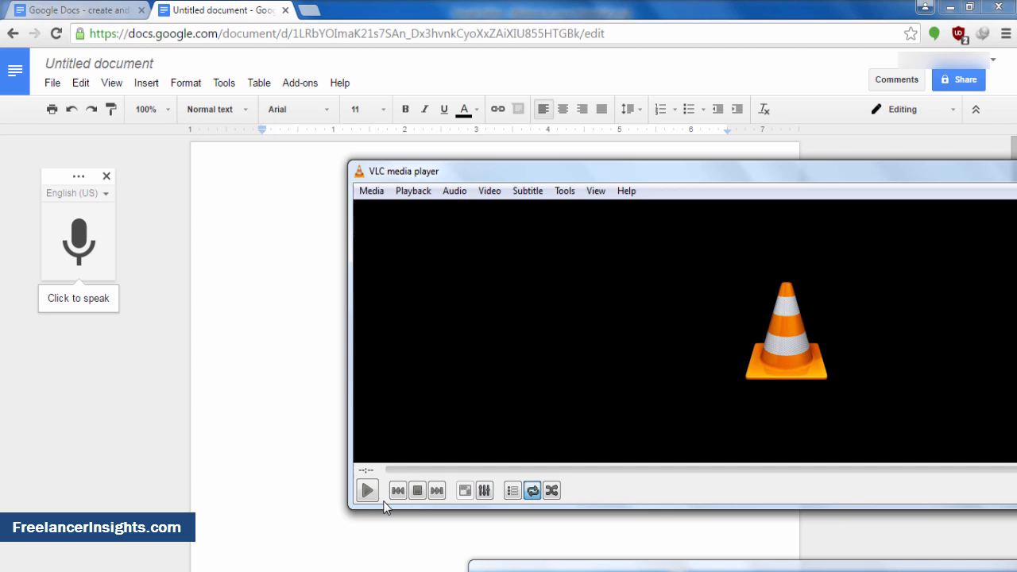
mouse_move(367, 490)
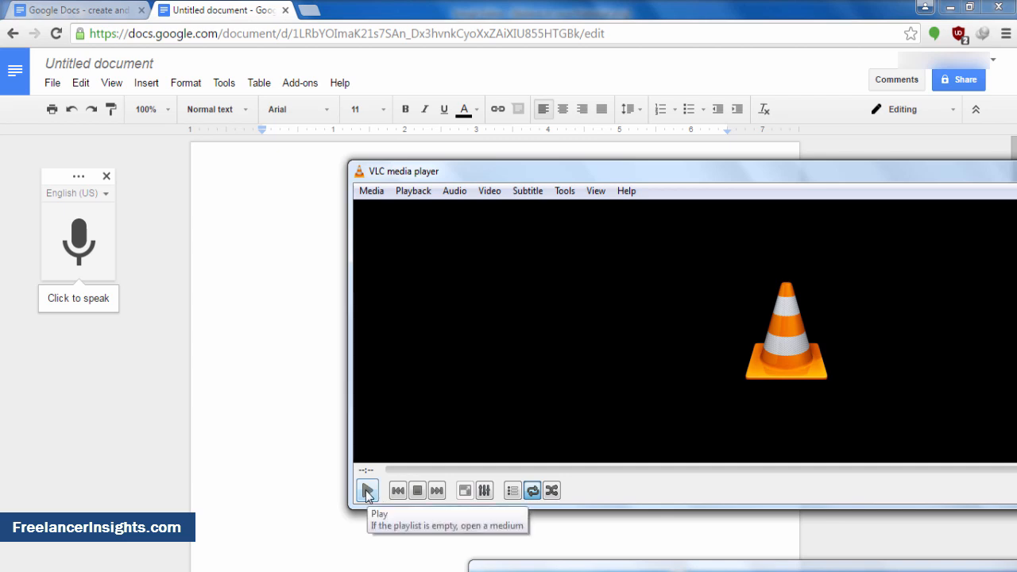
Play the narrator video so voice typing transcribes the lesson introduction, quiz announcement and 'are you ready'.
click(366, 490)
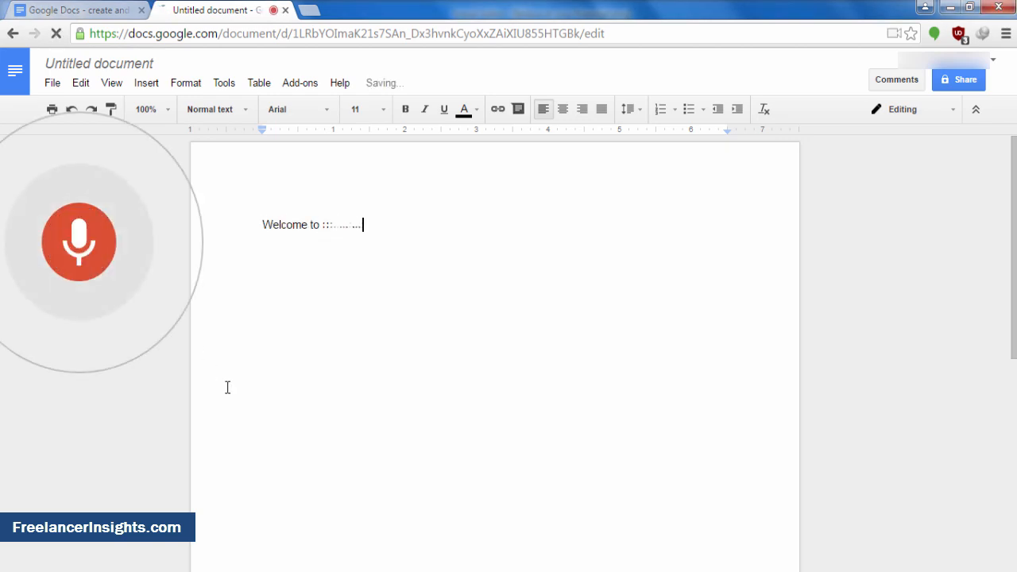
text(last for a Medicare supplement plans also known...)
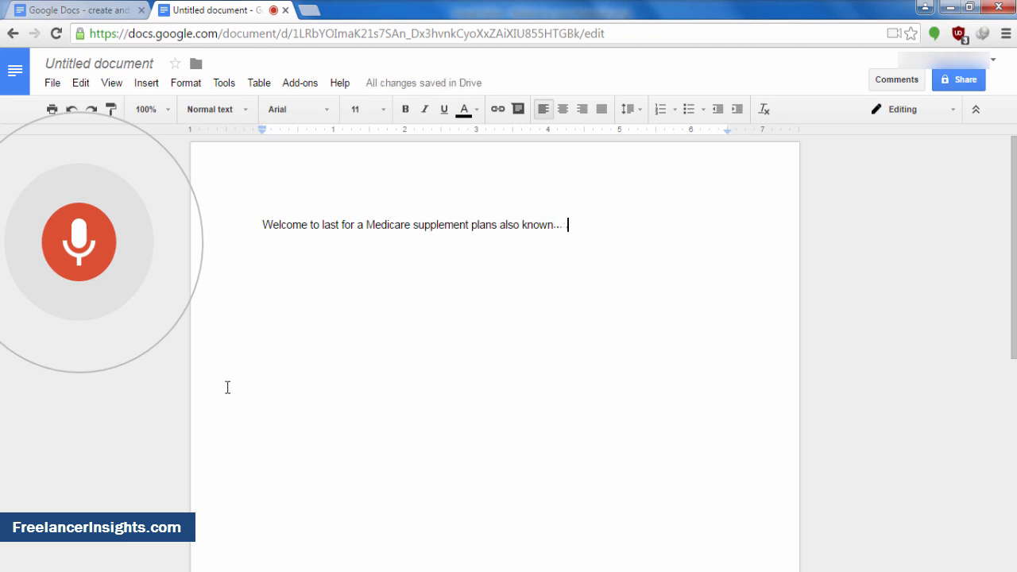
text(as planned this)
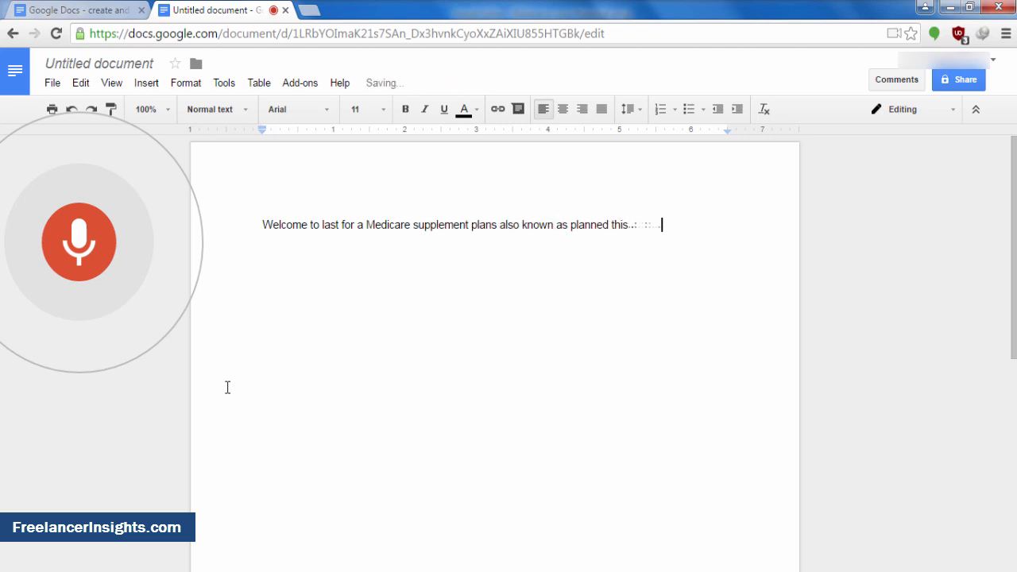
text(lesson we will review the plans that you learn today in)
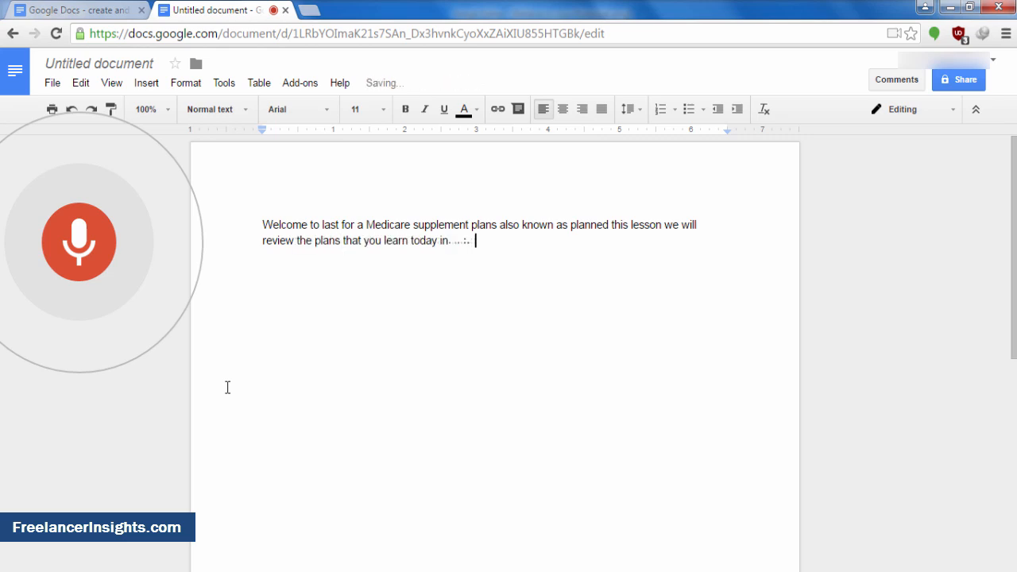
text(class at the end)
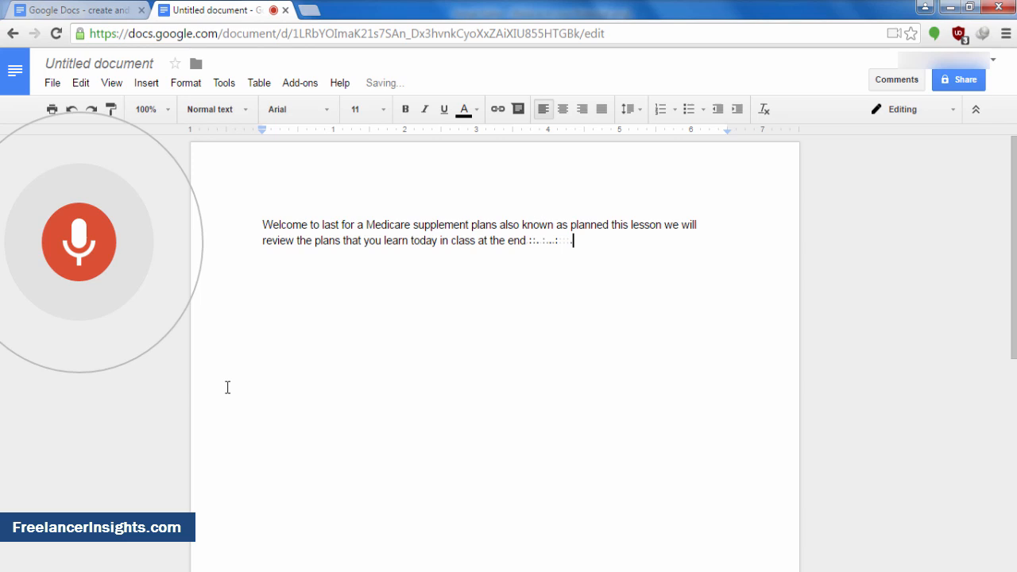
text(of course there will be a short quiz)
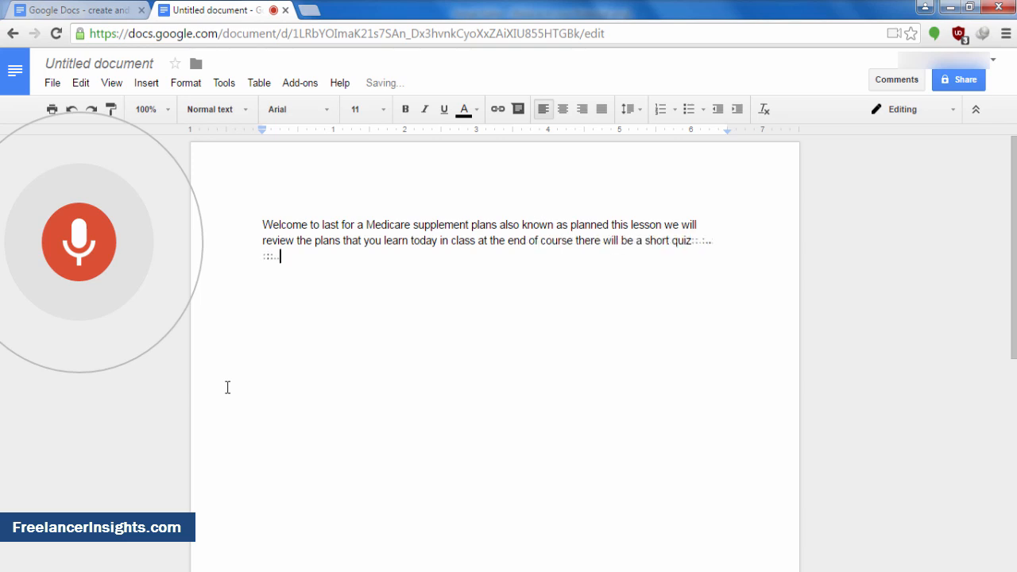
text(are you ready great let's get started hello there welcome to 4)
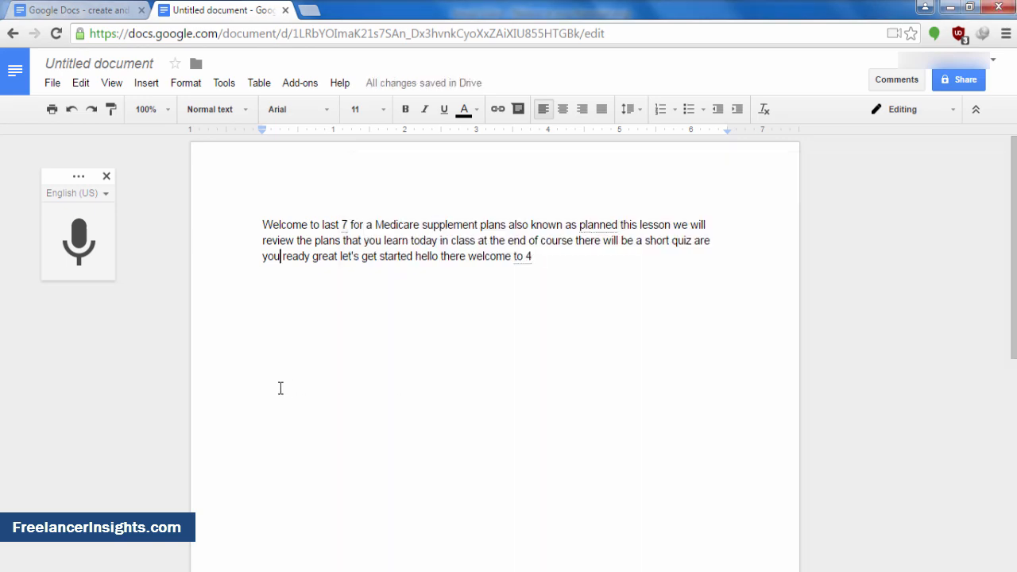
mouse_move(240, 227)
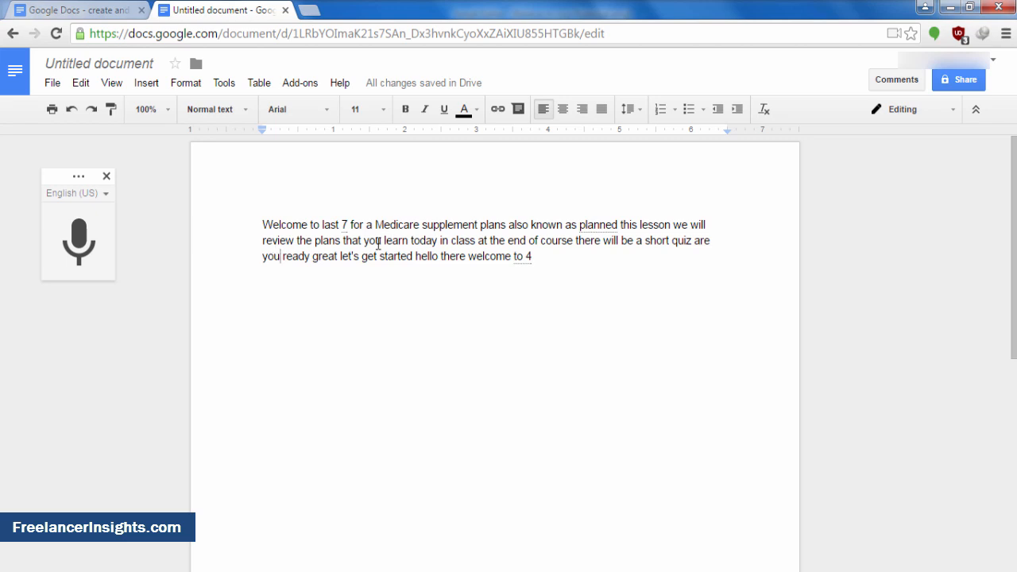
mouse_move(359, 223)
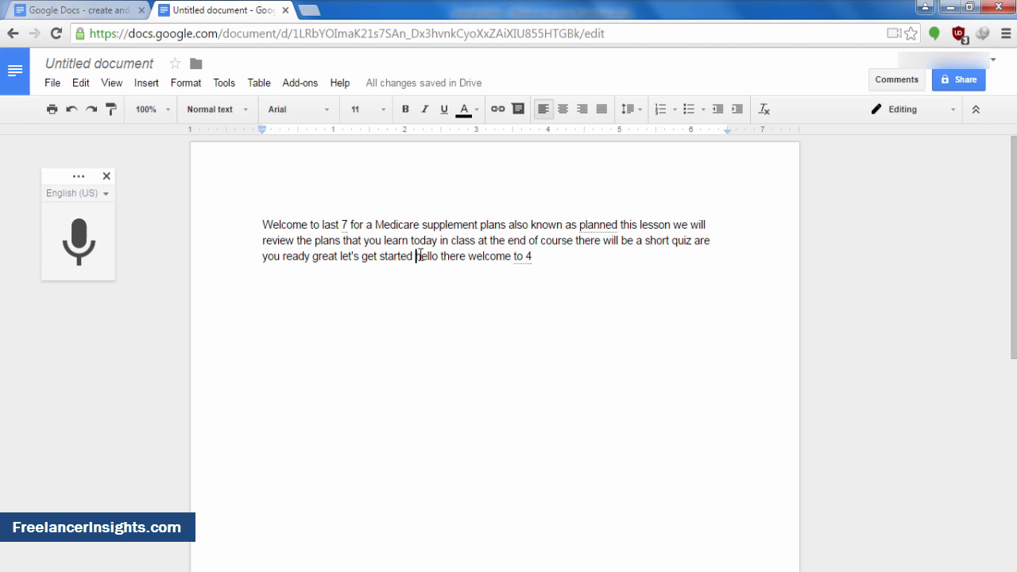
Move 'hello there welcome' from the end to the start of the transcript.
drag(415, 256, 515, 255)
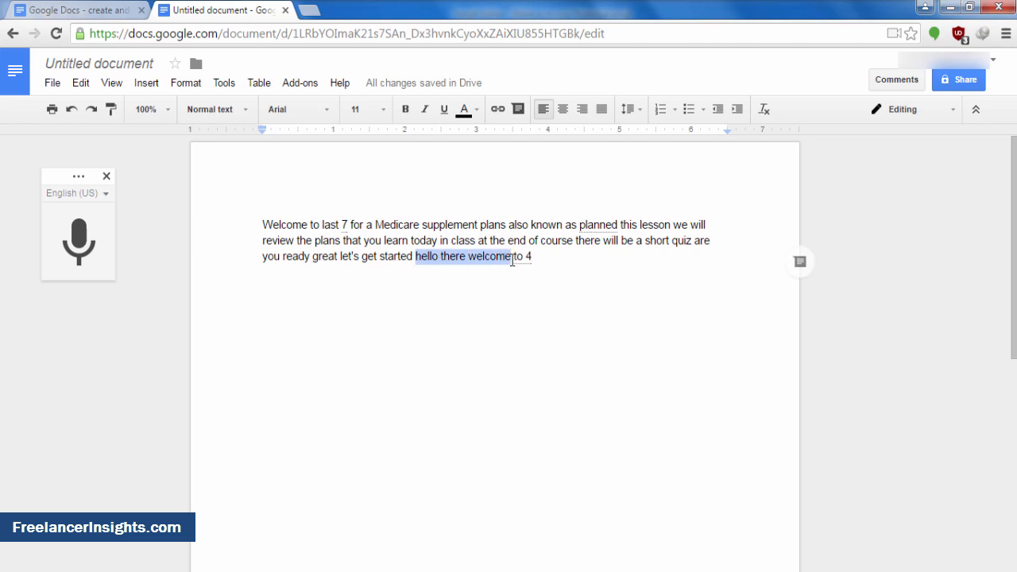
key(Delete)
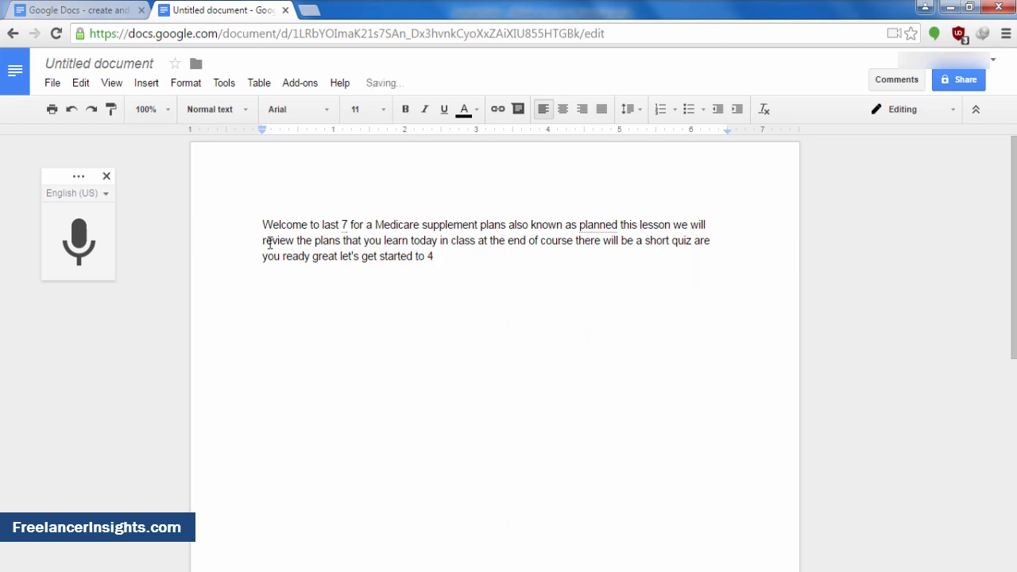
text(hello there welcome)
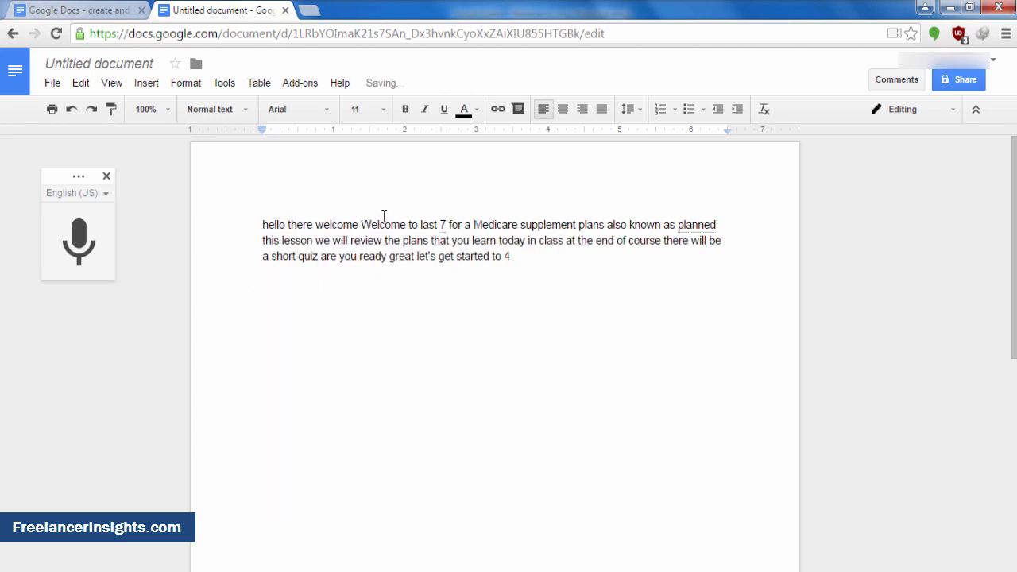
Delete the duplicate 'Welcome' and the stray trailing 'to 4'.
double_click(386, 225)
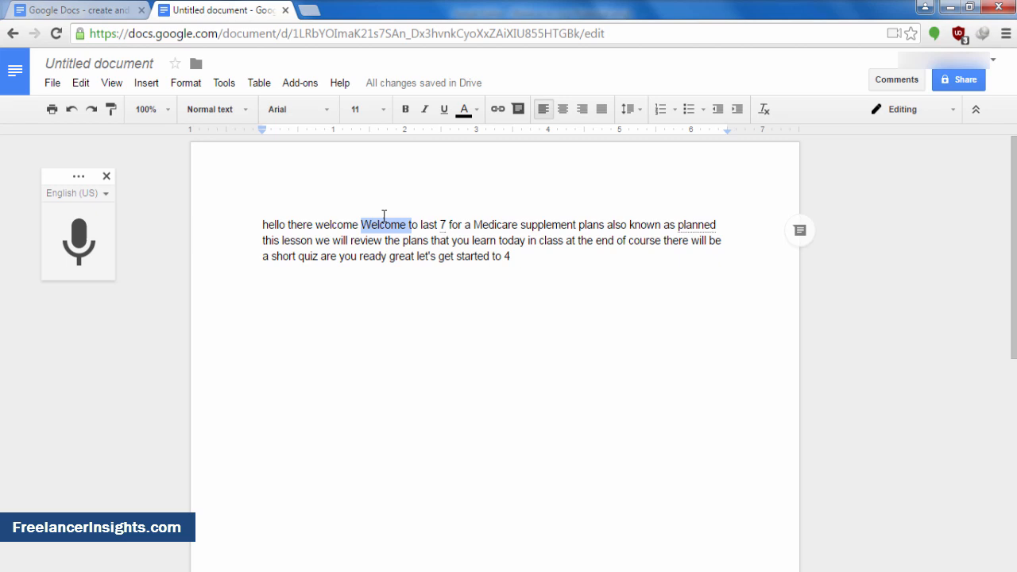
key(Delete)
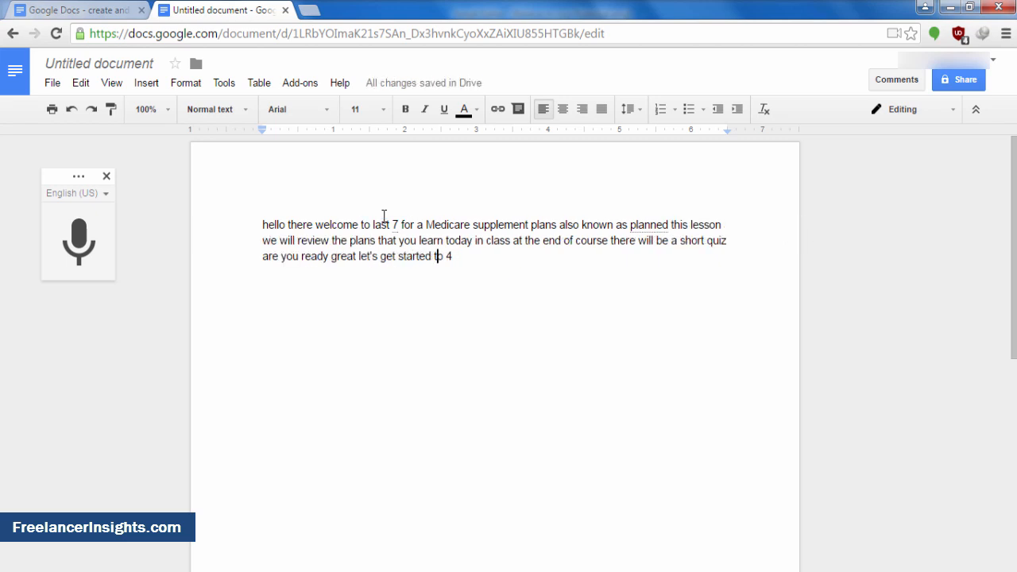
drag(434, 256, 452, 256)
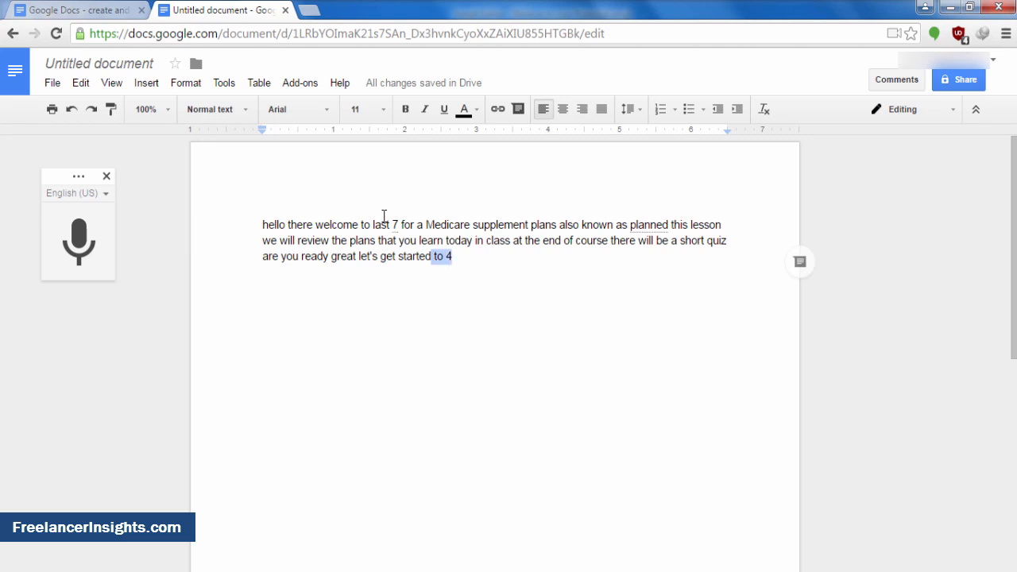
key(Delete)
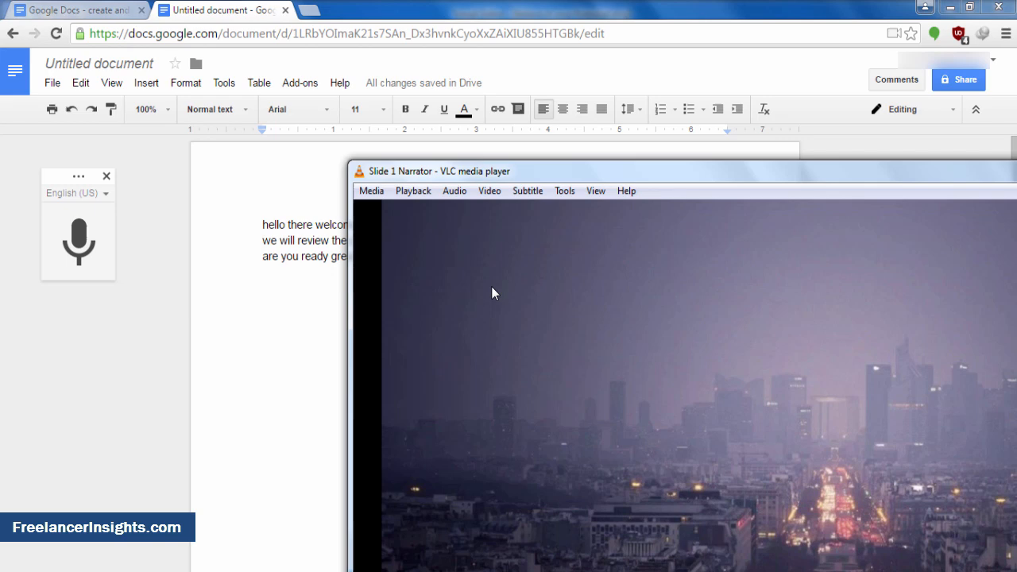
mouse_move(487, 162)
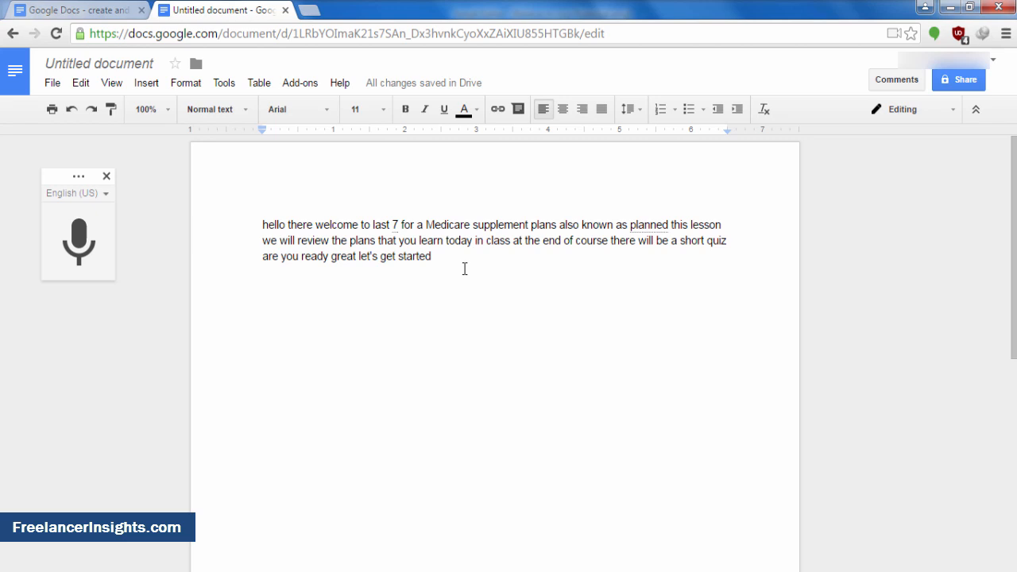
mouse_move(581, 256)
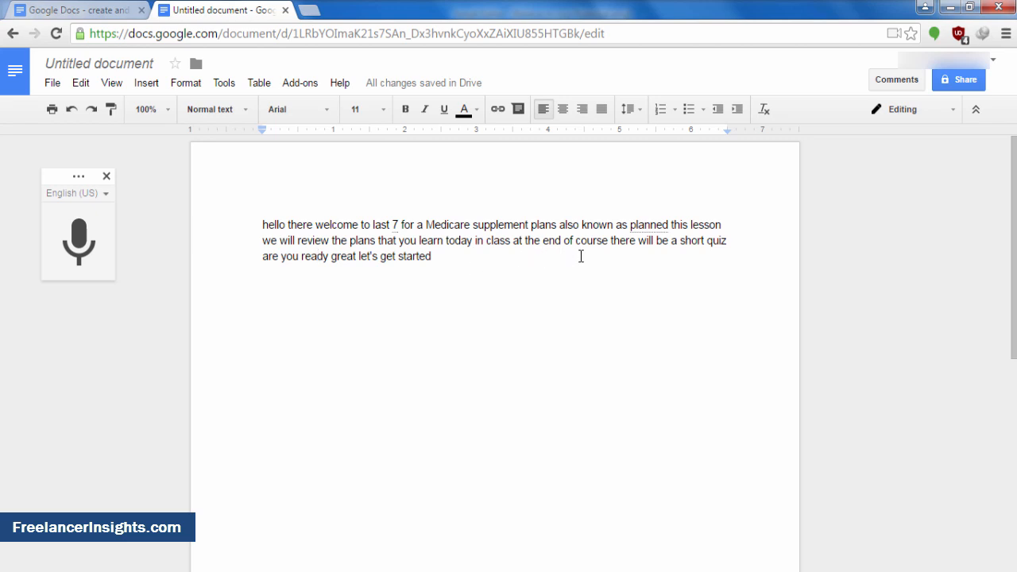
mouse_move(674, 261)
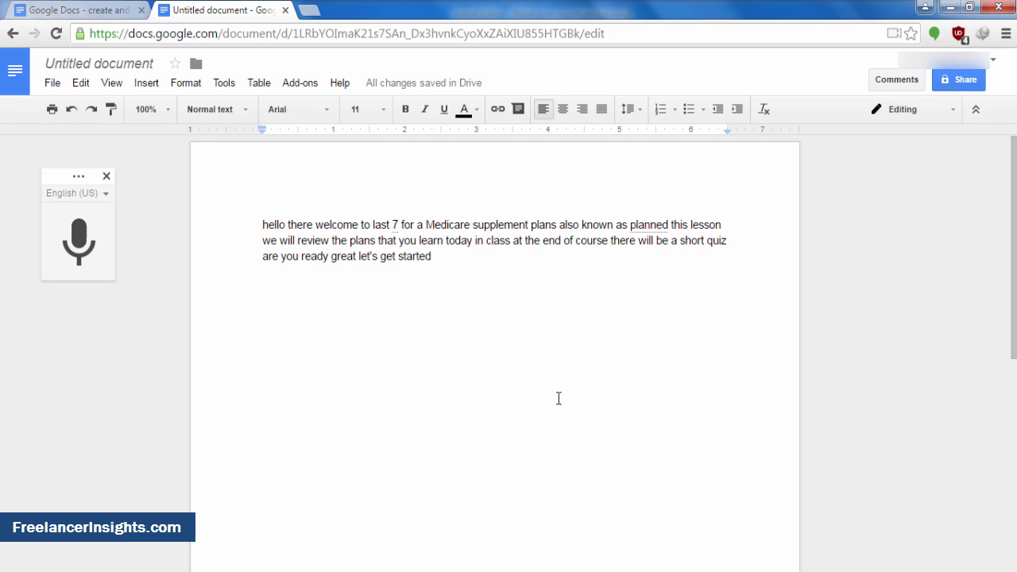
mouse_move(632, 405)
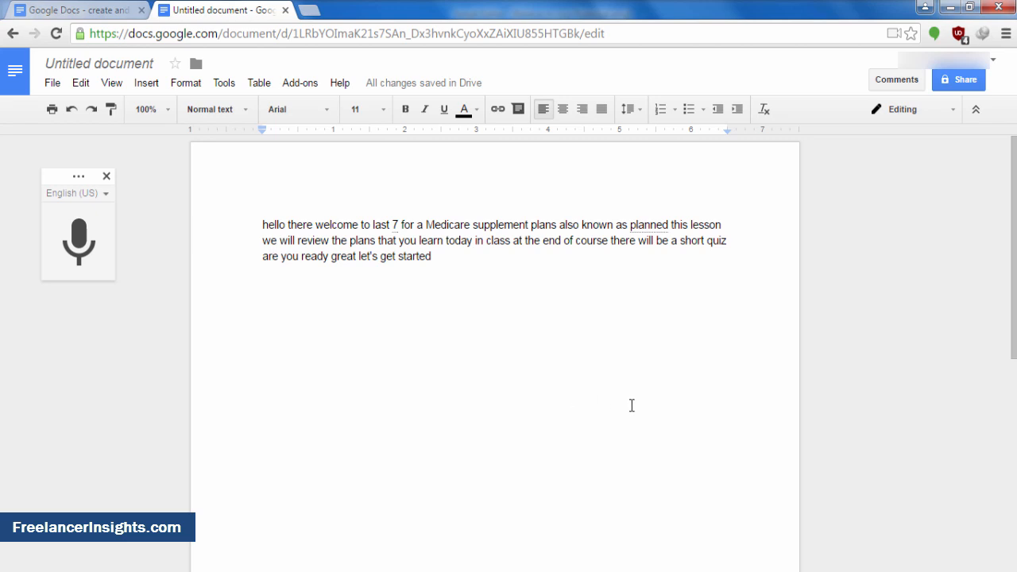